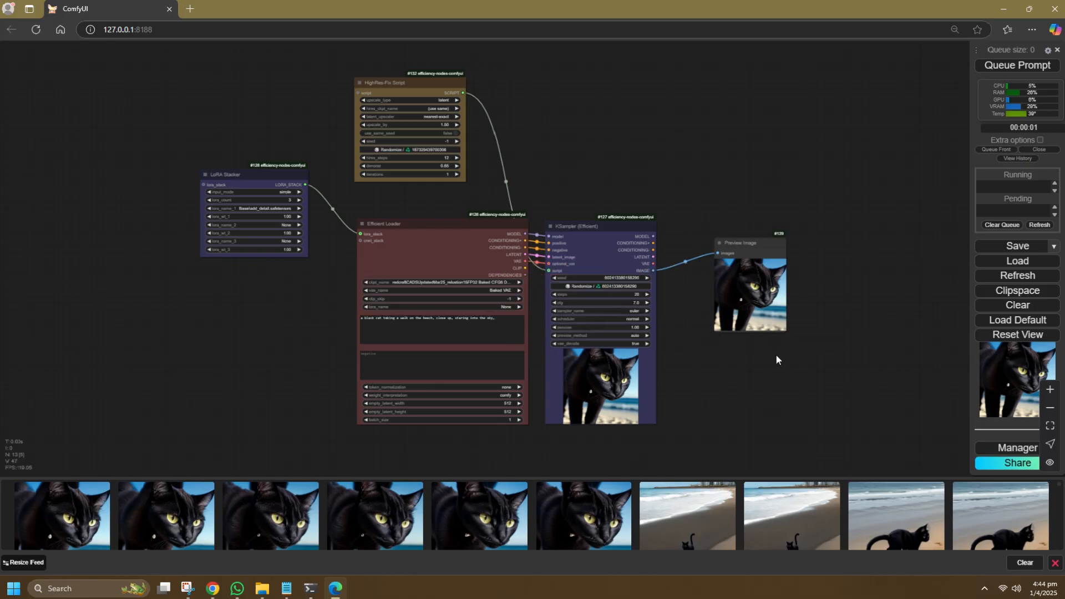
mouse_move(1027, 311)
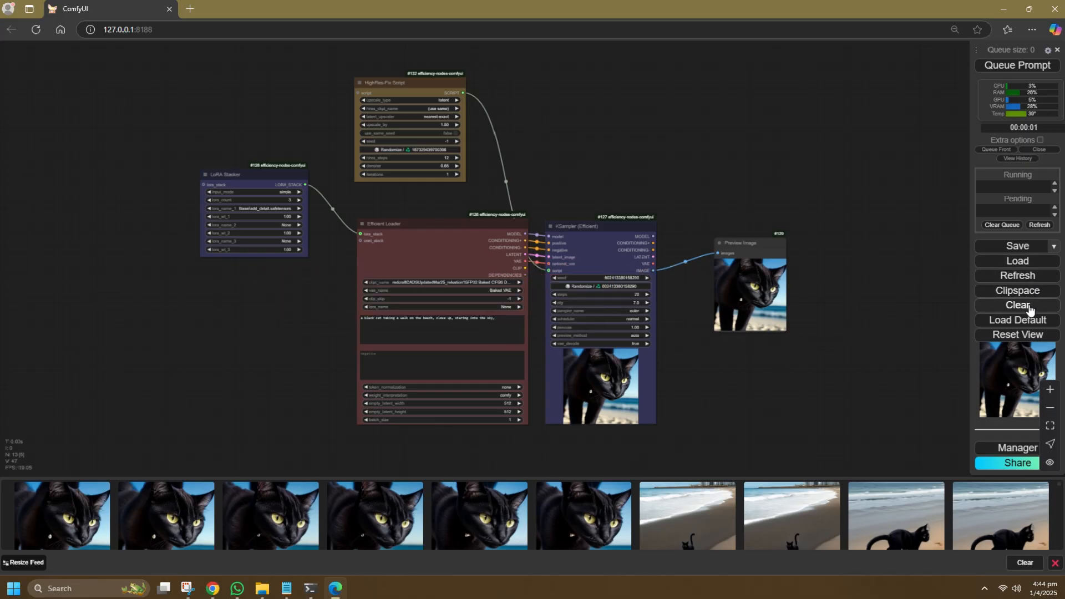
- Bring up the ComfyUI Manager for custom nodes and models
left_click(1015, 447)
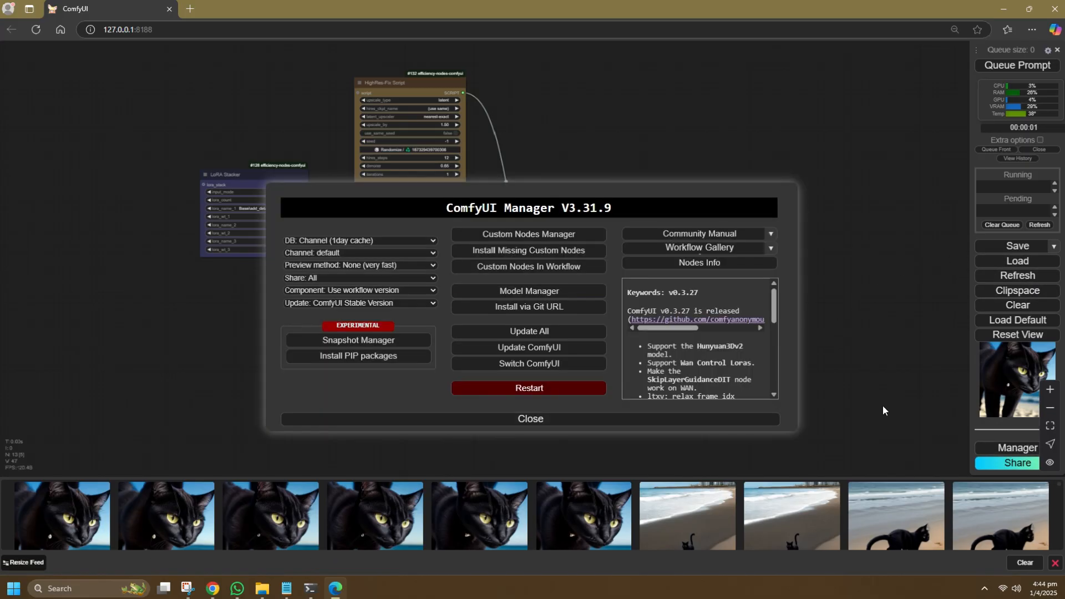
- Search the custom node packs for 'cont' and install comfyui_controlnet_aux, confirming the version
left_click(528, 234)
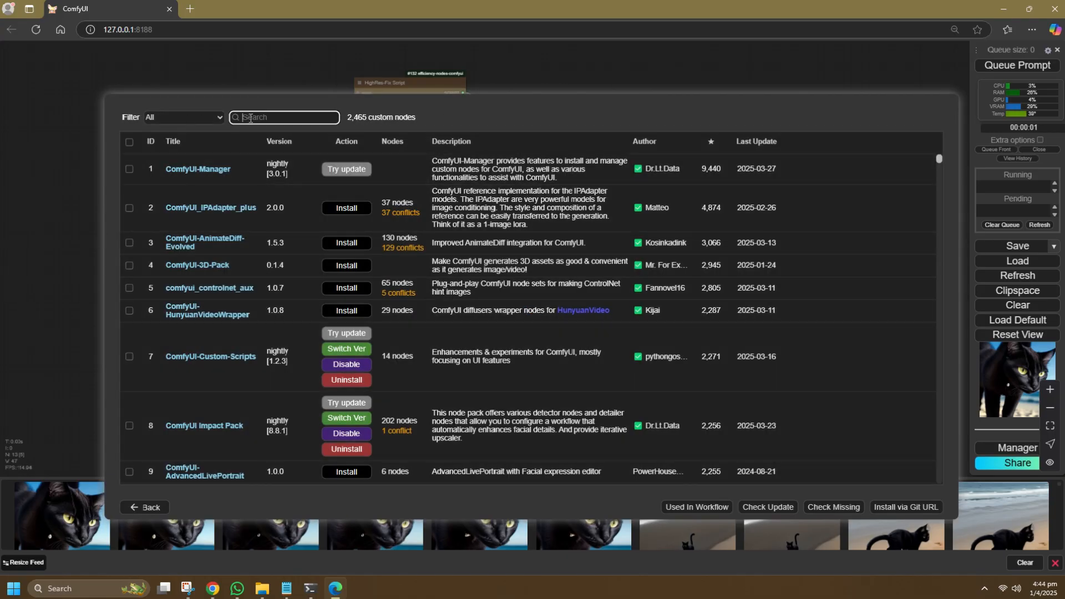
type("control")
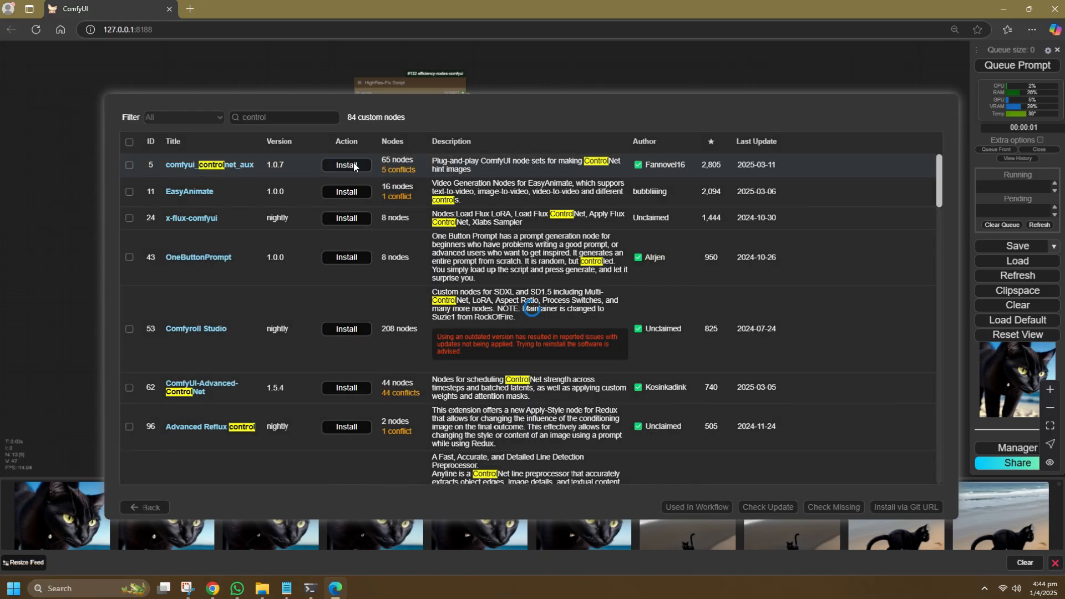
left_click(346, 164)
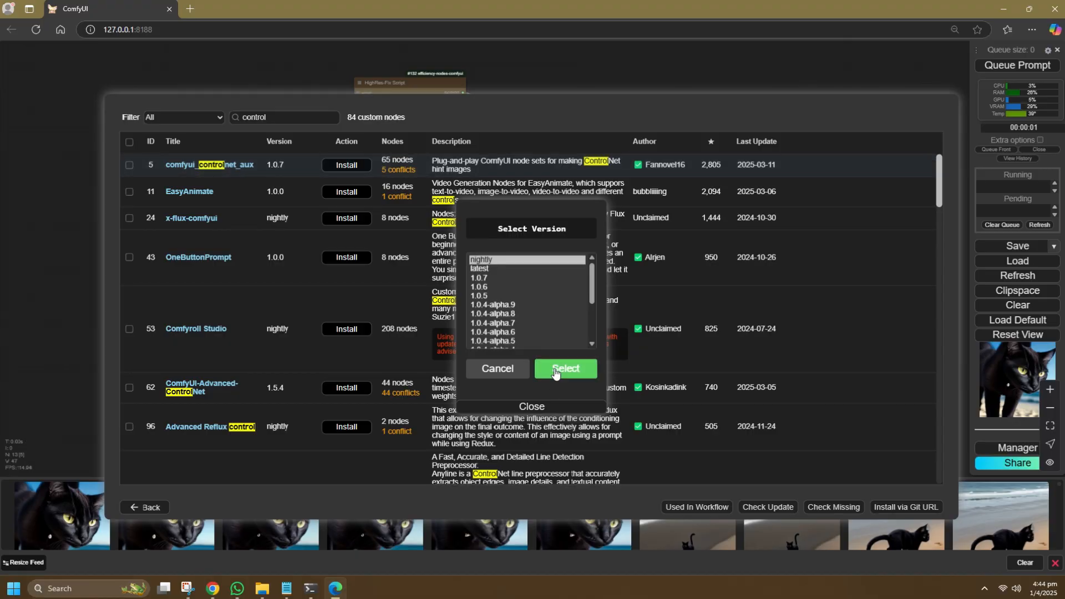
left_click(563, 368)
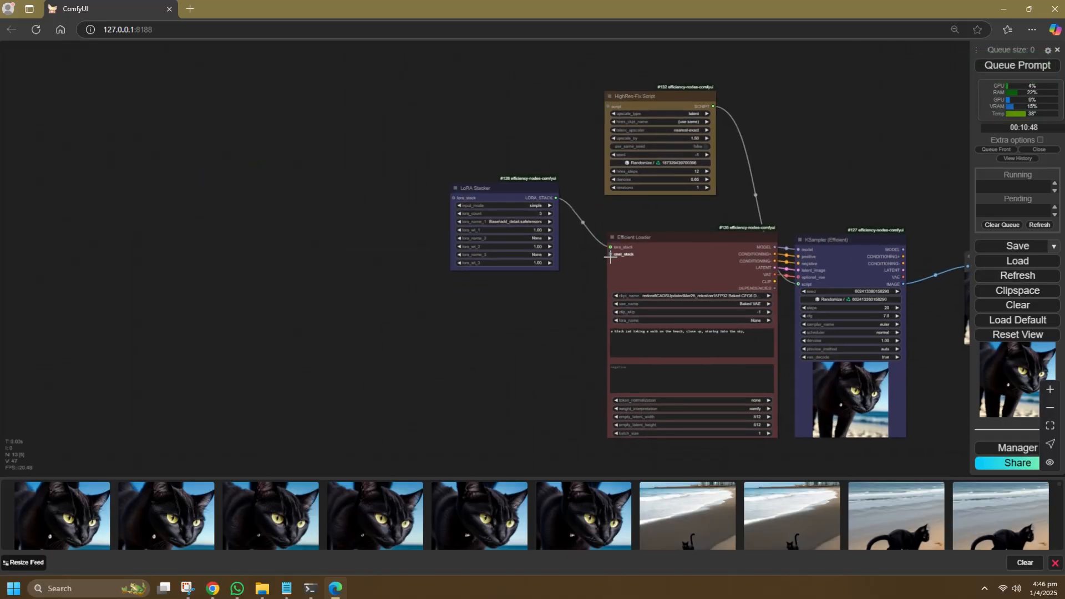
- Add a Control Net Stacker feeding the Efficient Loader's cnet_stack, with a ControlNet model loader attached
left_click(610, 258)
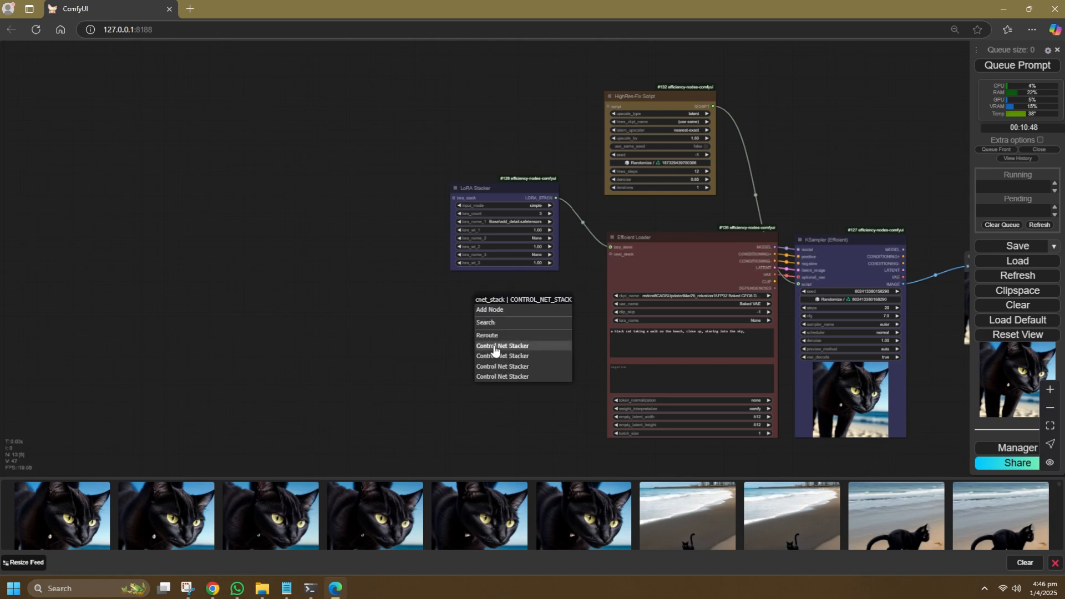
left_click(502, 346)
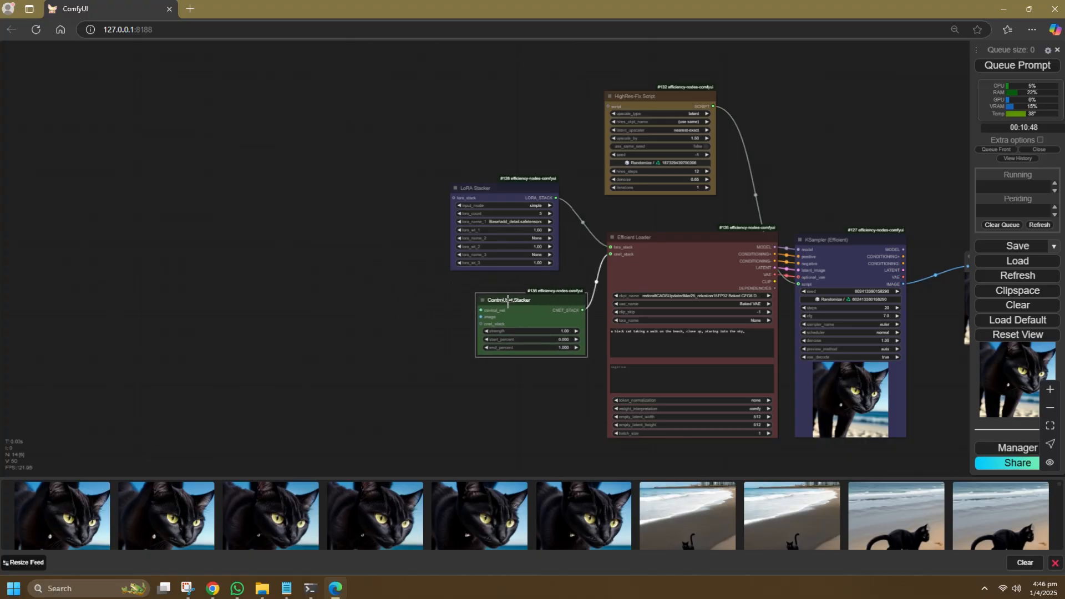
left_click_drag(531, 301, 507, 299)
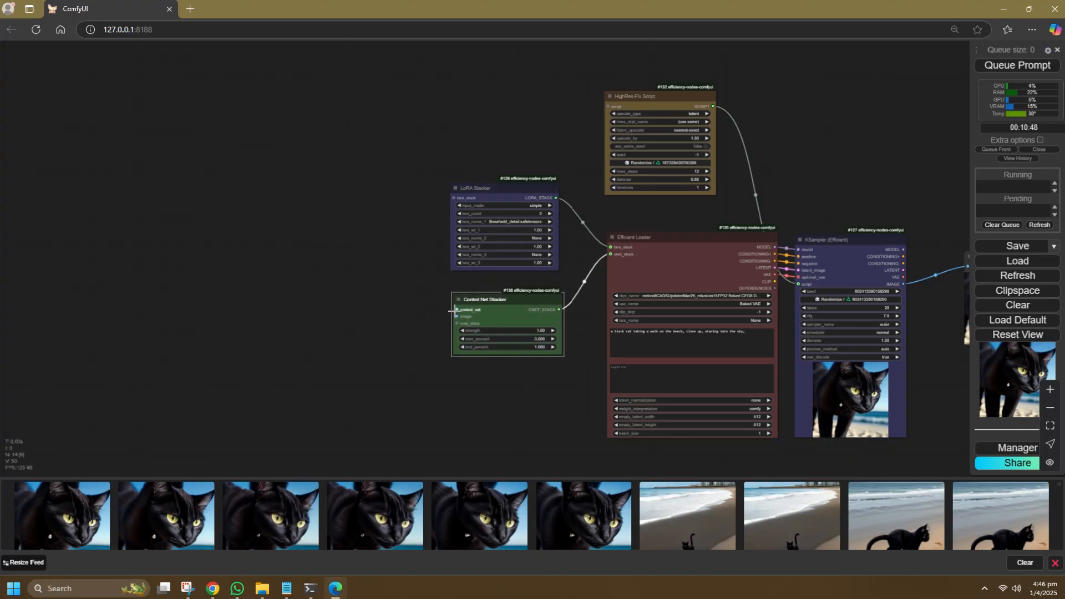
left_click(455, 310)
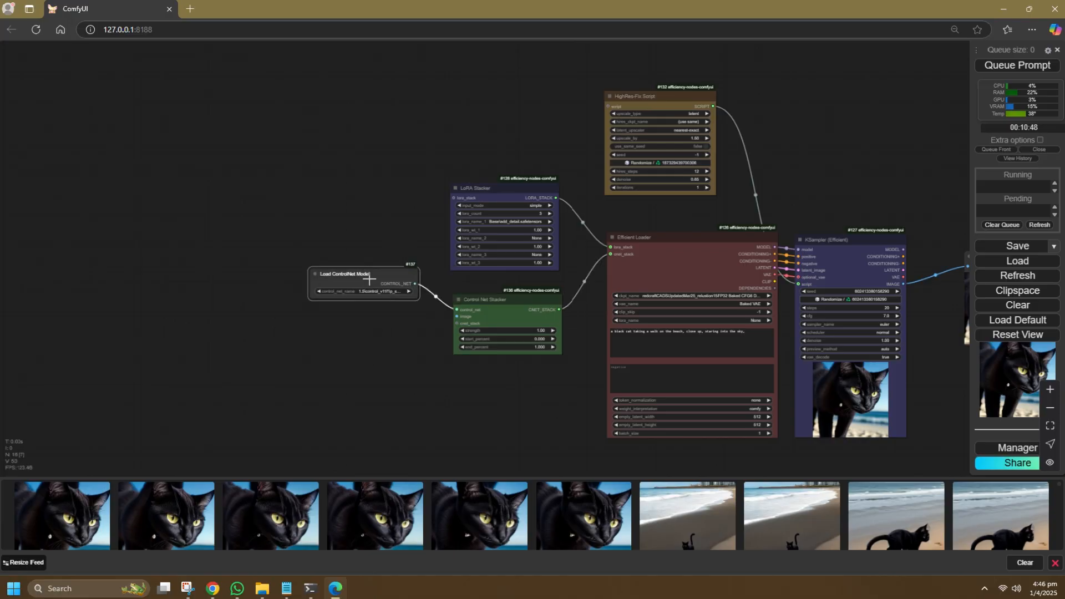
- Wire a Load ControlNet Model node into the stacker's control_net input
left_click(362, 291)
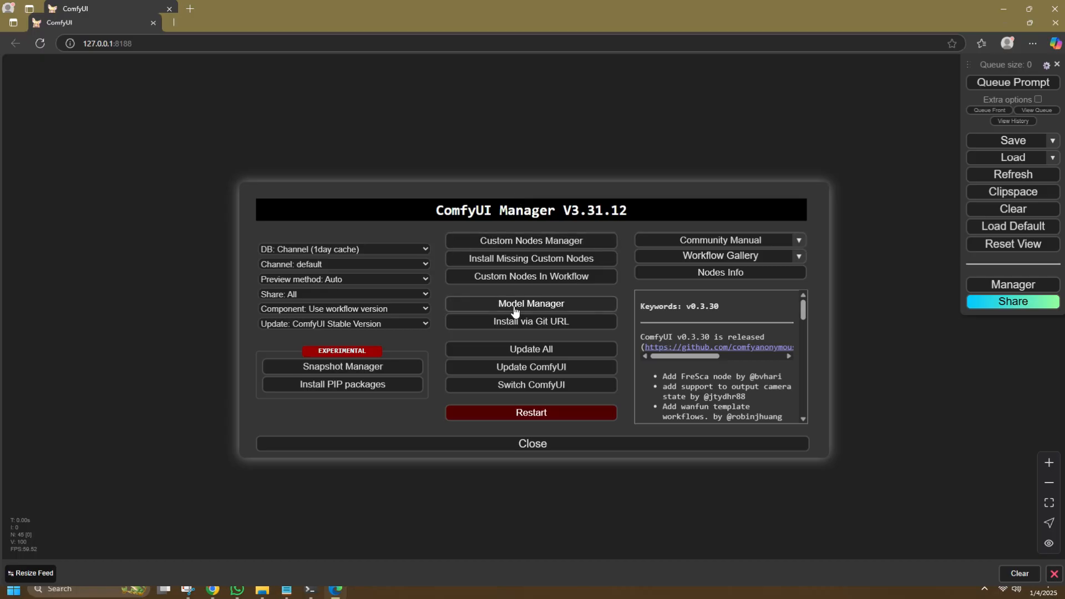
- Search the Model Manager list for 'depth' and 'lineart' to confirm the ControlNet models are installed
left_click(530, 304)
type("openpose")
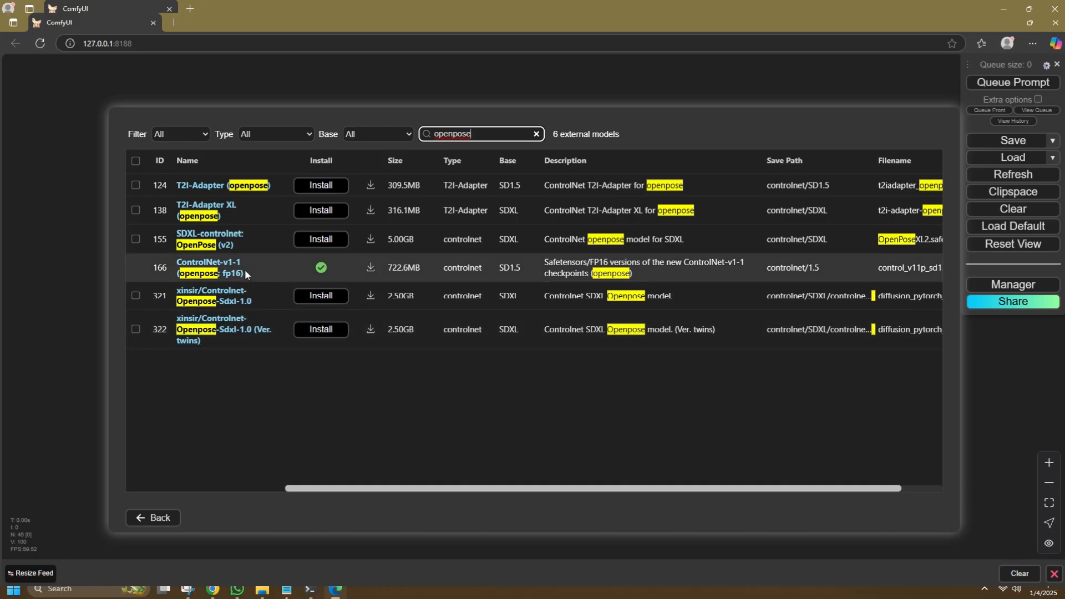
type("depth")
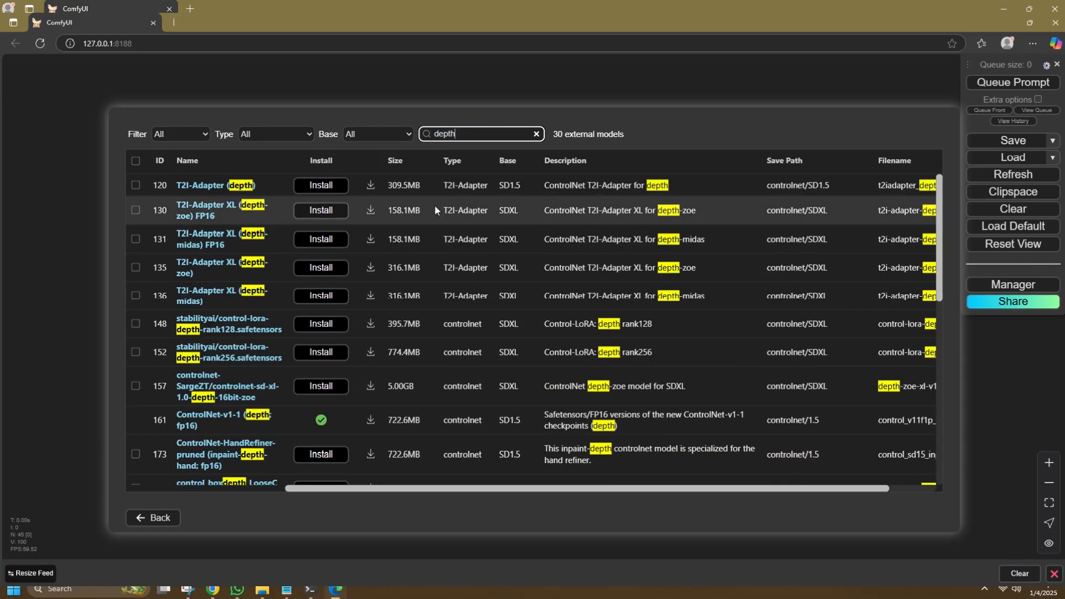
scroll("down", 3)
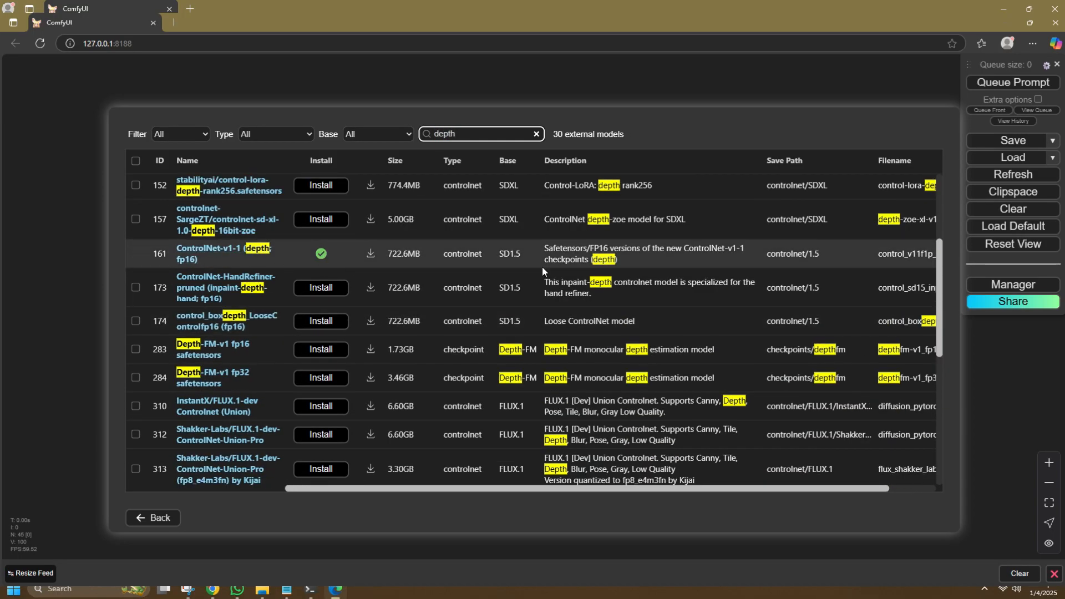
type("lineart")
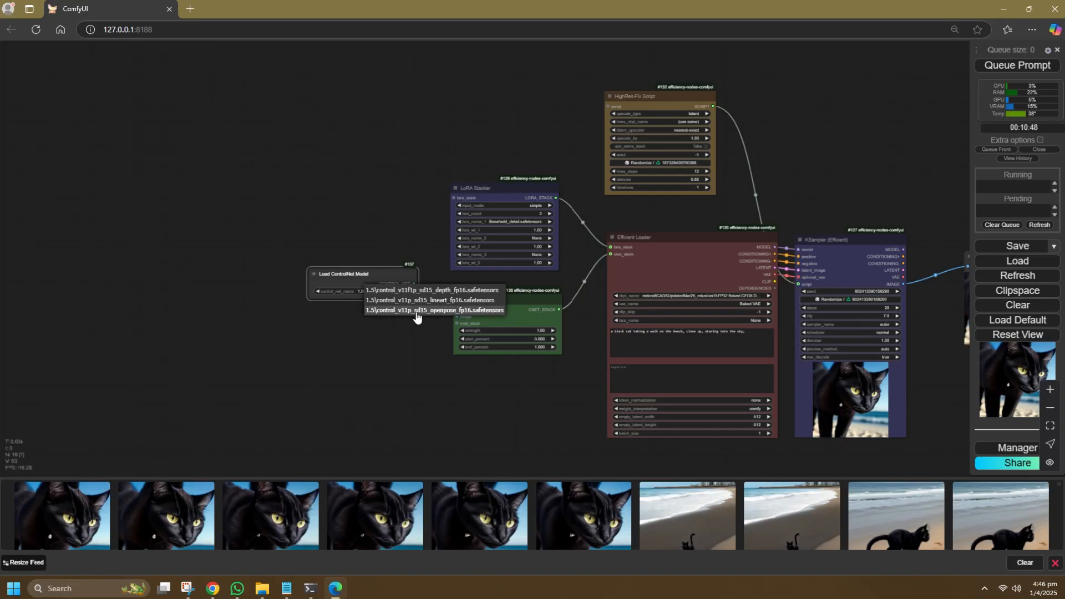
- Select the control_v11p_sd15_openpose model in the Load ControlNet Model node
left_click(434, 310)
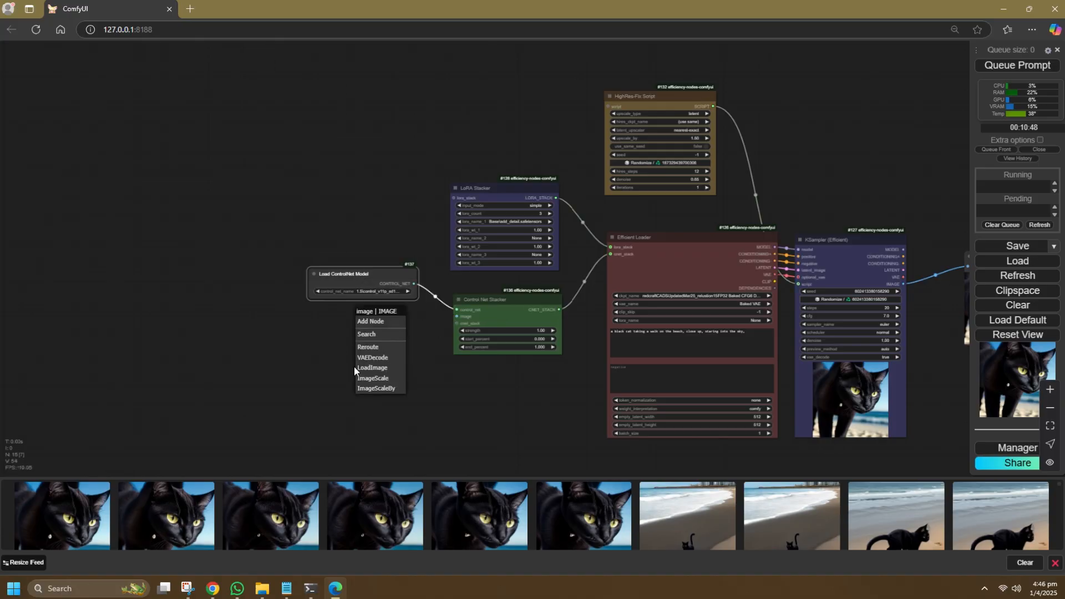
- Load the dancer photo through a DWPose Estimator into the stacker and preview the detected pose
left_click(372, 368)
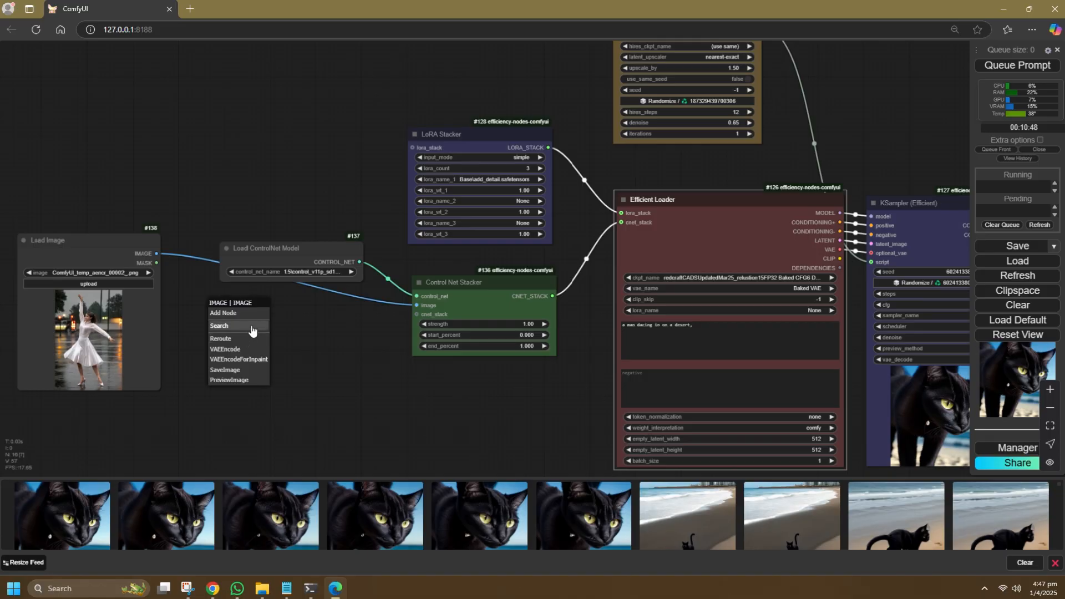
left_click(219, 326)
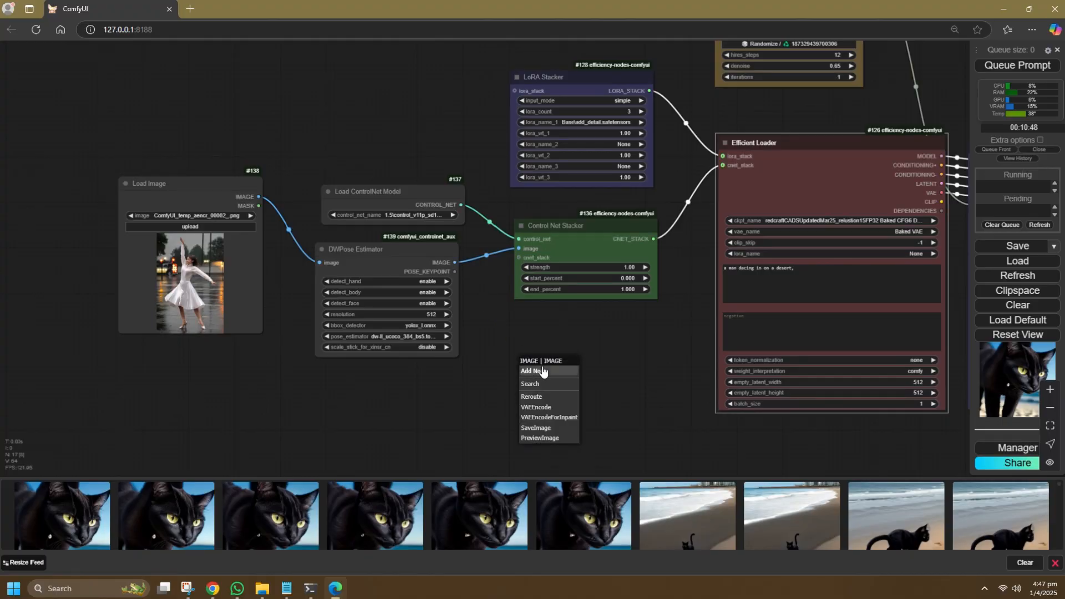
left_click(539, 439)
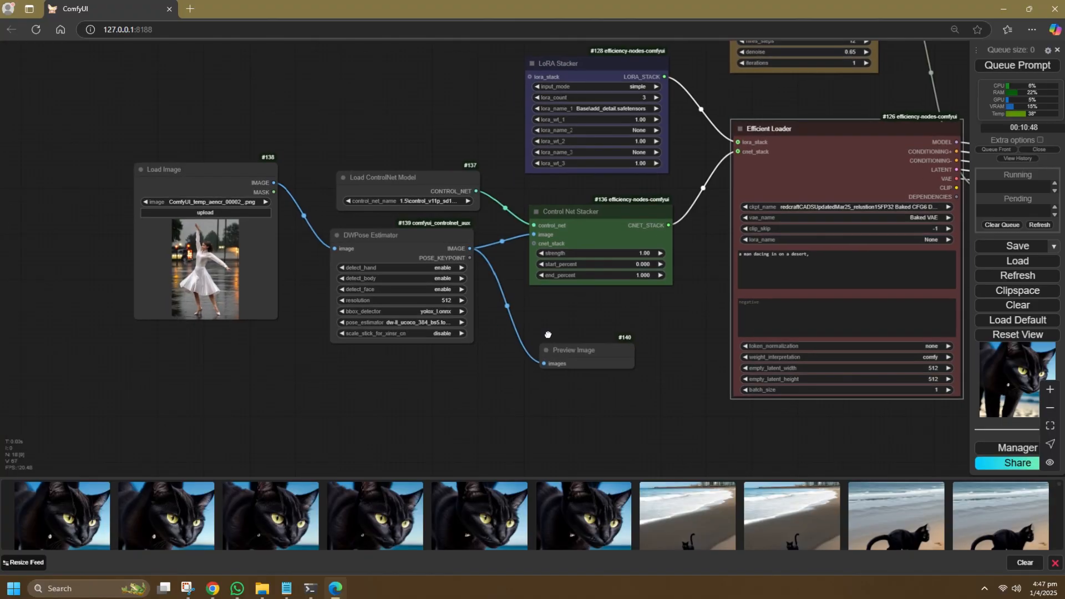
- Queue the pose workflow and watch the console download the DWPose detection model
left_click(400, 321)
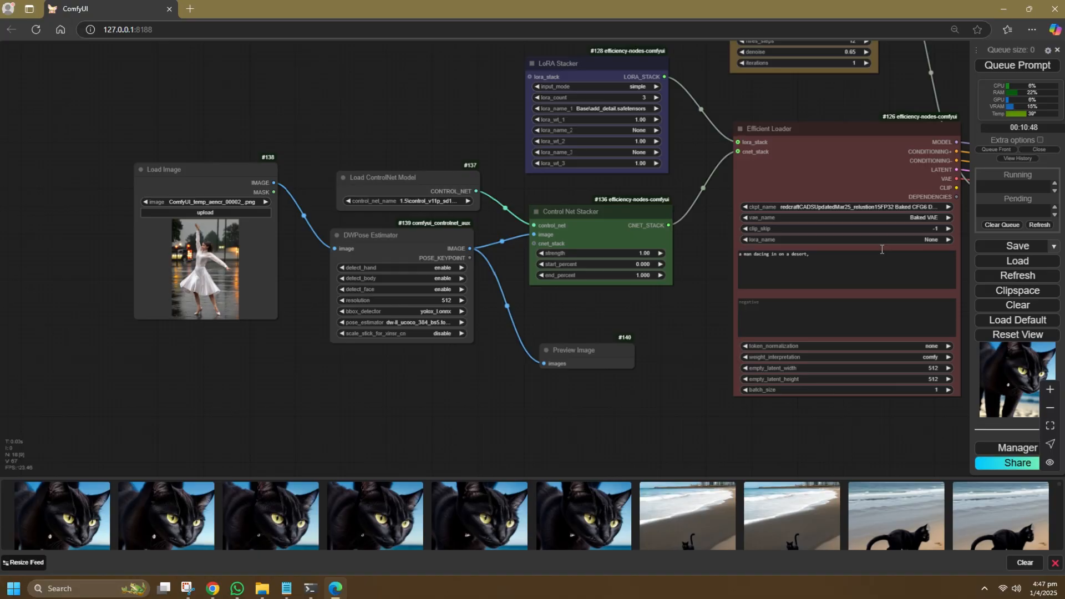
left_click(1017, 65)
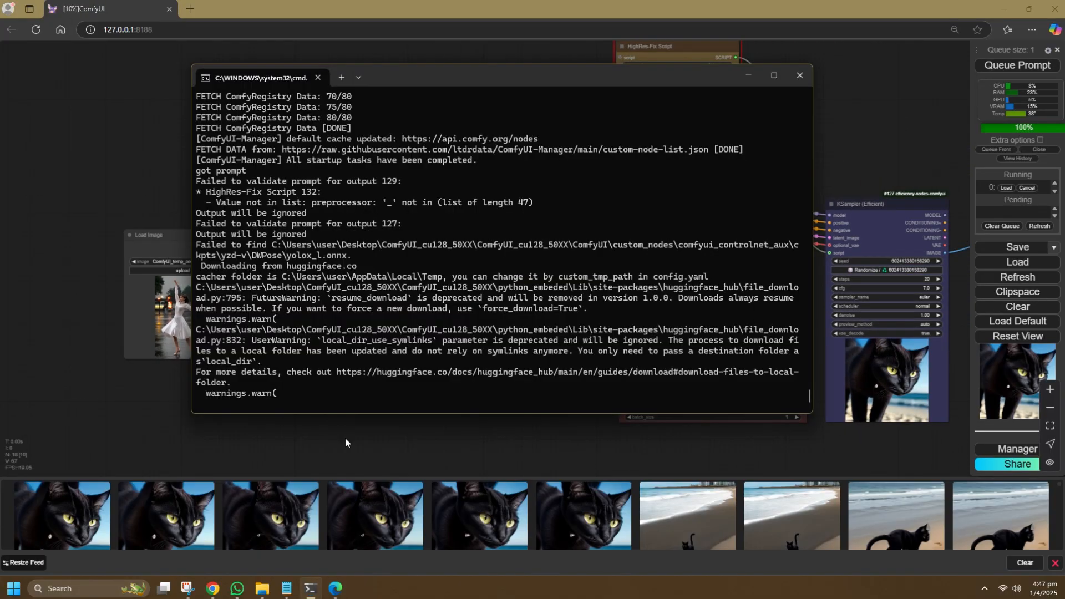
- View the generated boy-dancing-in-a-mall result full-size from the image feed
left_click(797, 75)
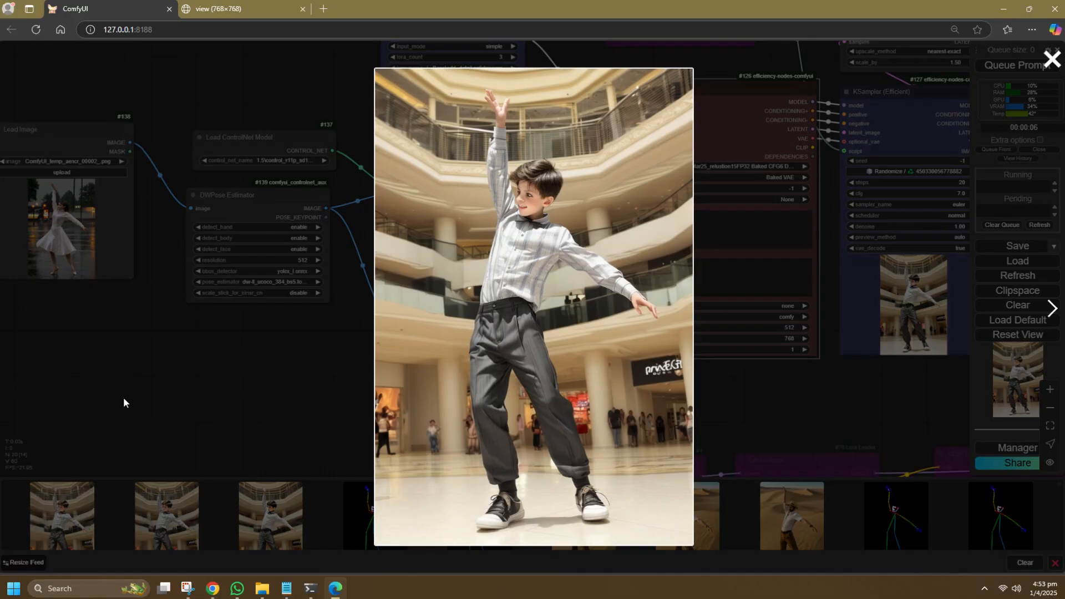
- Close the enlarged result to start building the Zoe depth ControlNet branch
left_click(1052, 59)
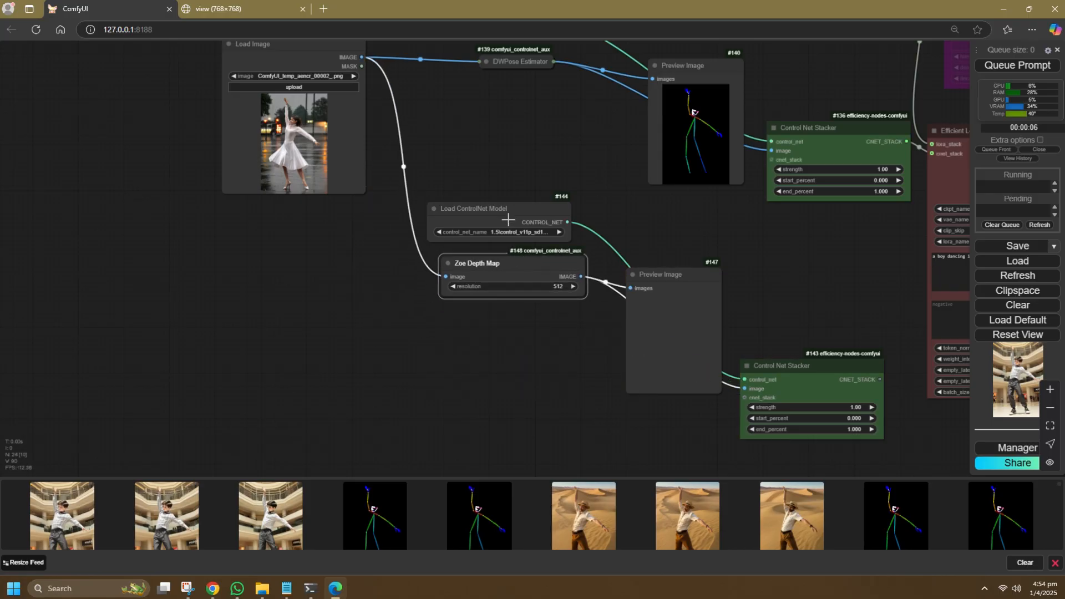
- Choose control_v11f1p_sd15_depth as the model in the new ControlNet loader
left_click(505, 232)
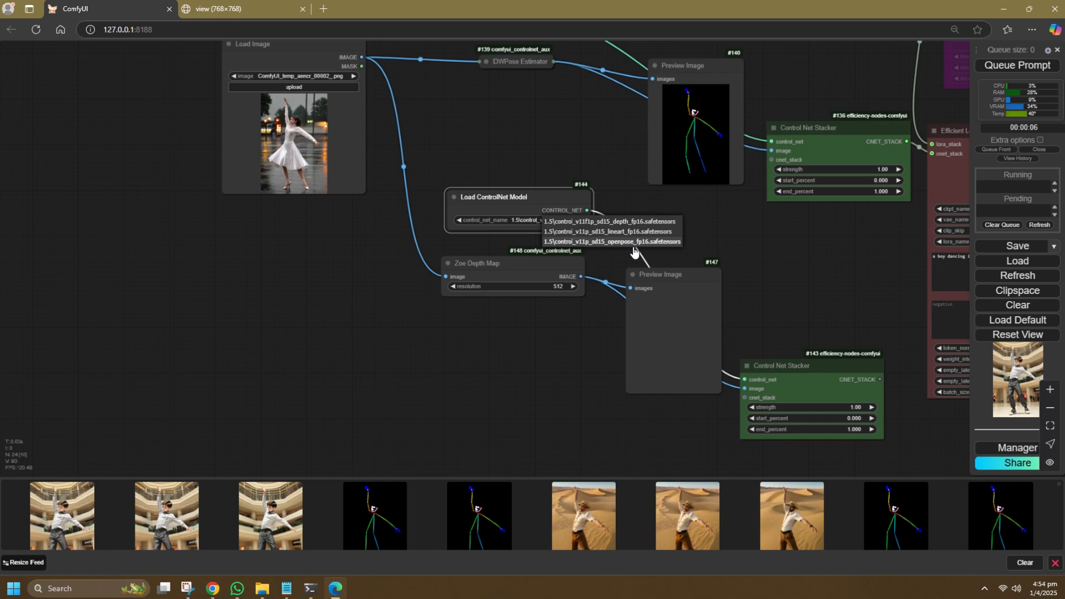
left_click(610, 221)
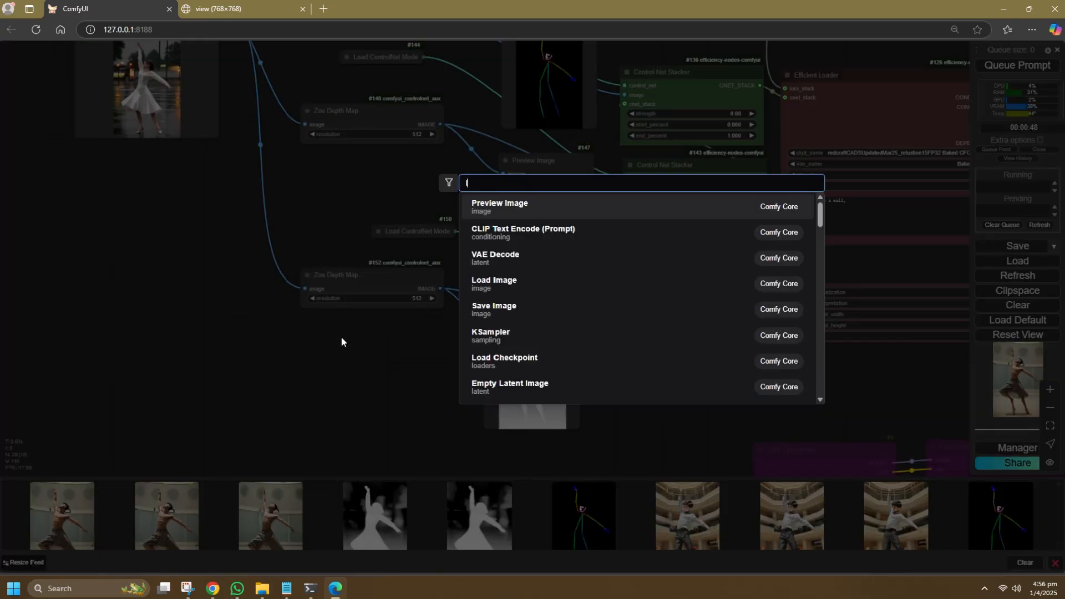
- Add a Realistic Lineart preprocessor from node search as the third branch's image processor
type("line")
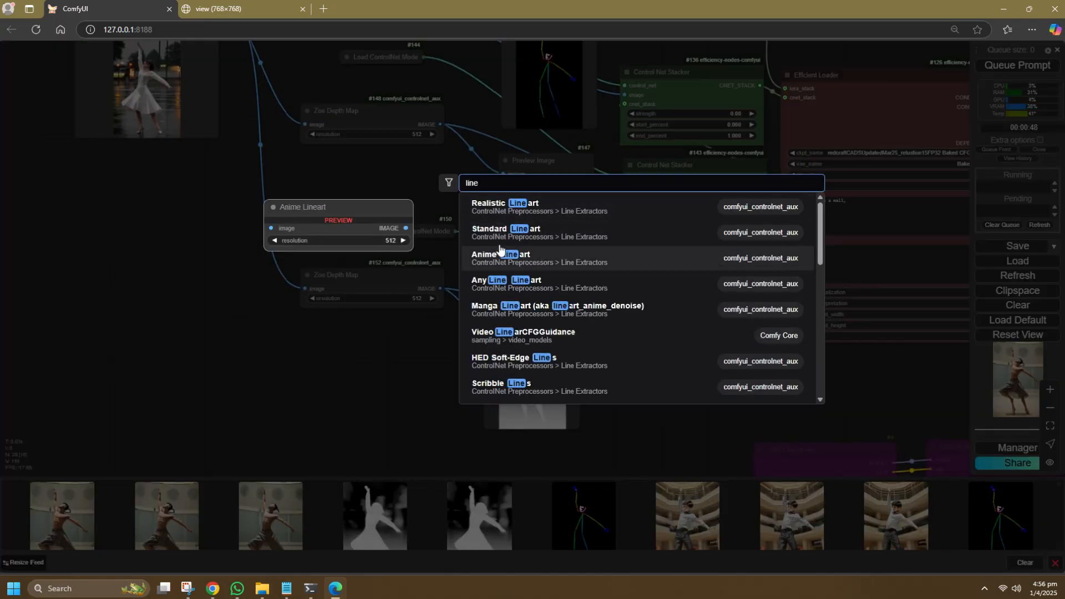
left_click(504, 207)
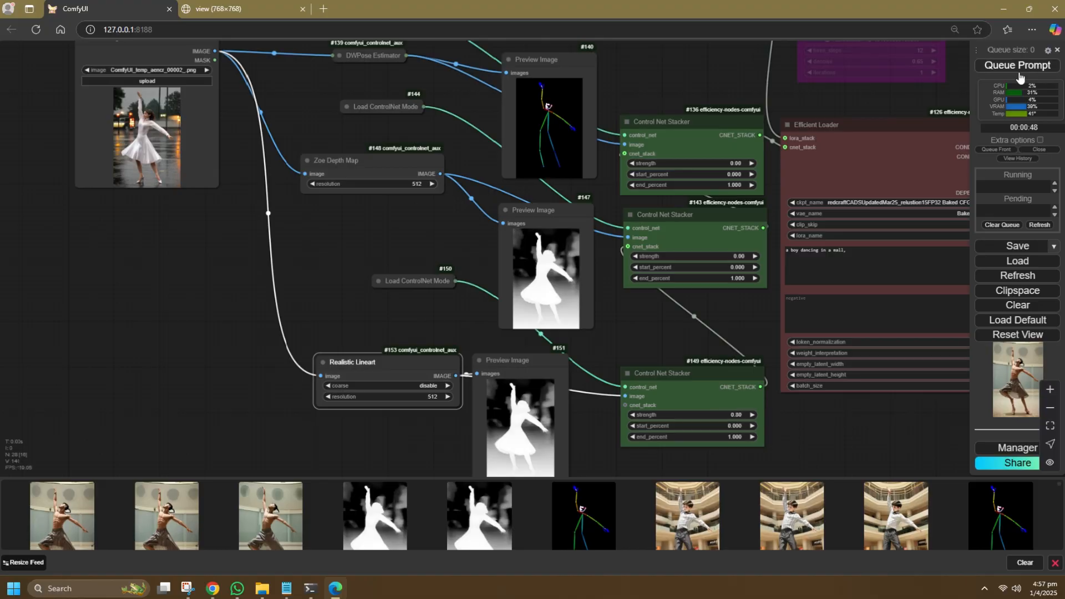
- Queue the prompt with pose, depth and lineart ControlNets and review the mall-dancing result
left_click(1017, 66)
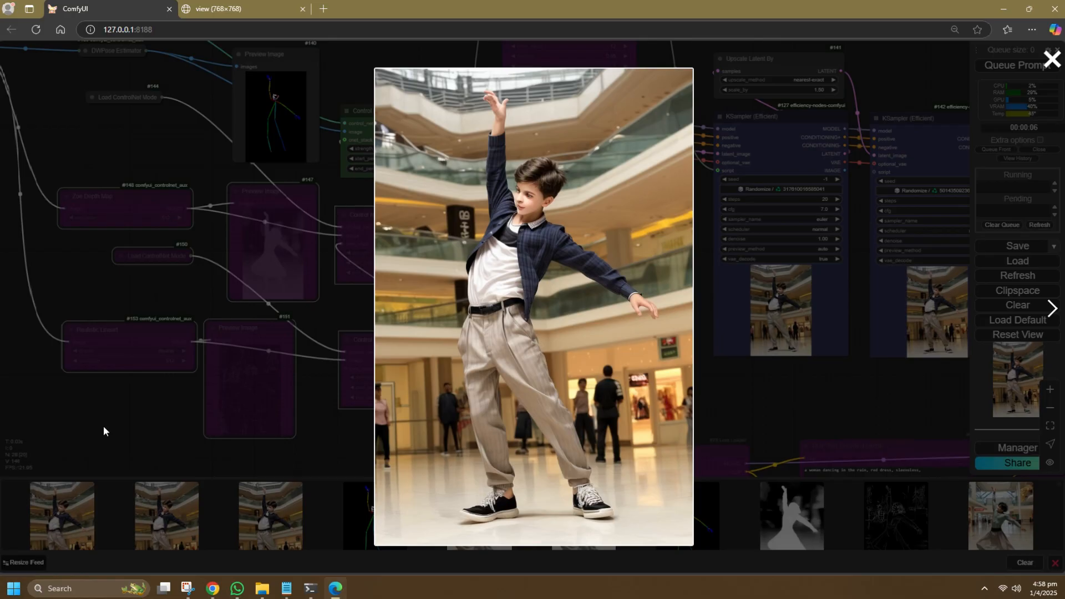
left_click(1048, 58)
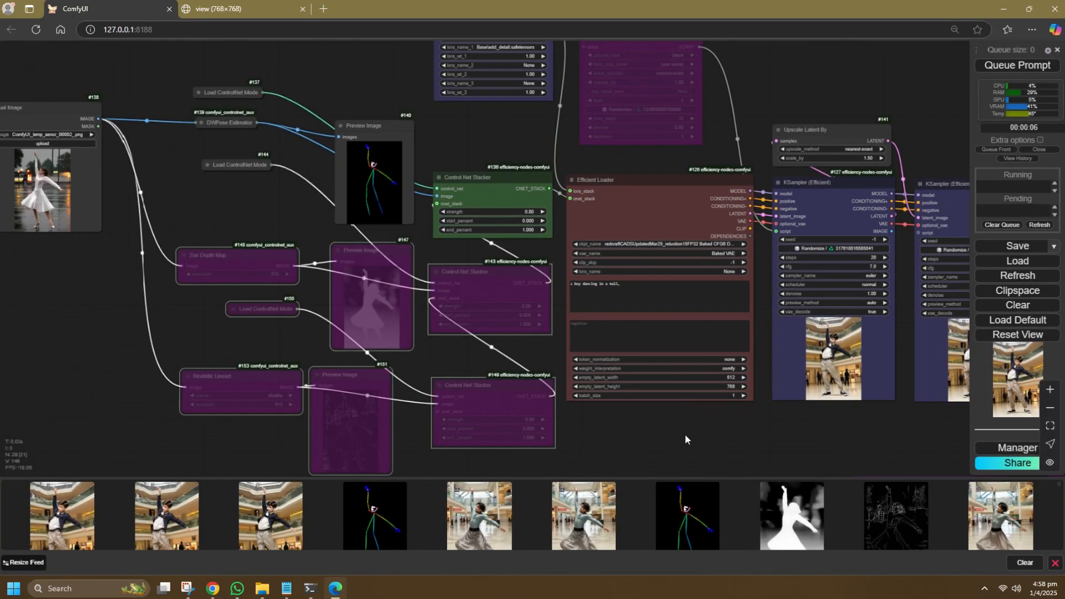